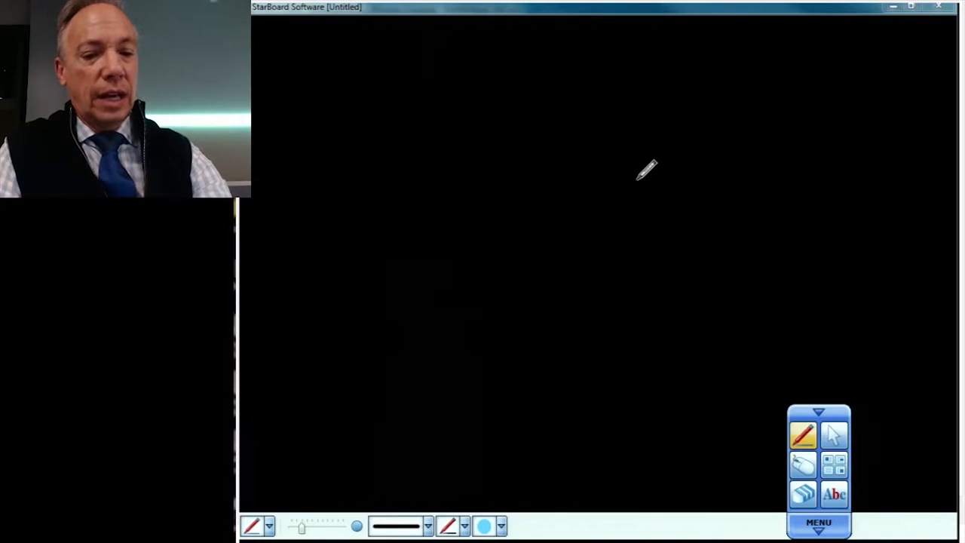
Draw a light-blue C-shaped meniscus outline and scribble-shade its inner torn strip.
left_click_drag(656, 150, 622, 317)
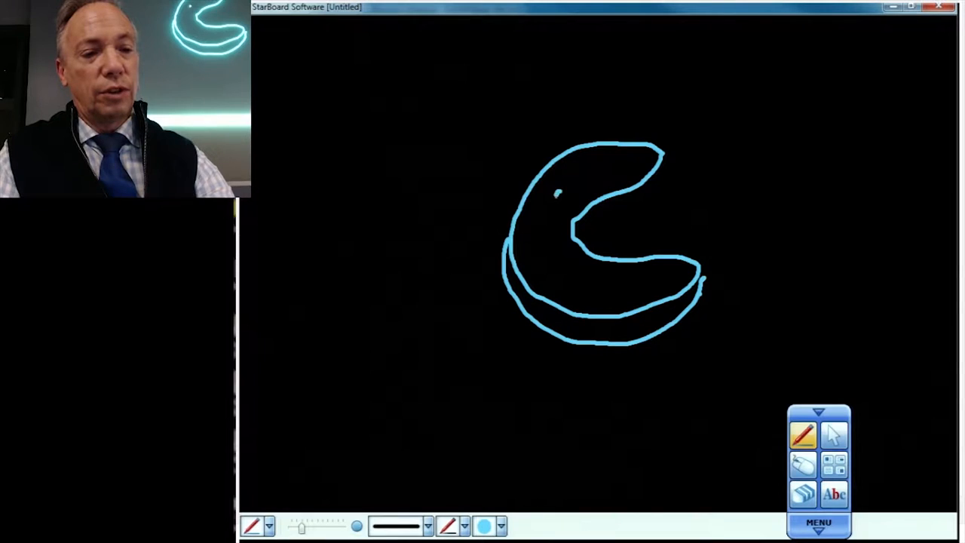
left_click_drag(561, 189, 629, 285)
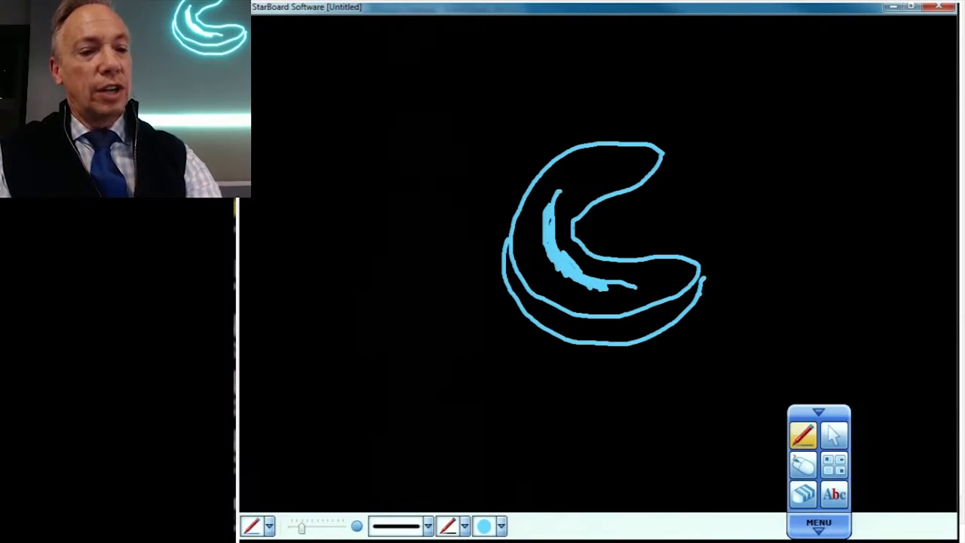
Draw an arrow out from the torn strip and sketch a second meniscus at upper left.
left_click_drag(577, 226, 663, 224)
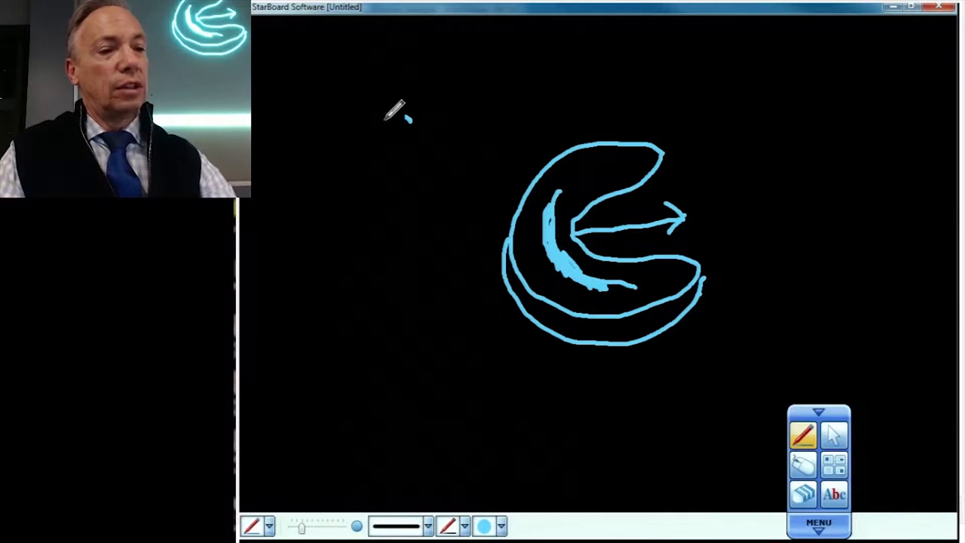
left_click_drag(403, 117, 282, 245)
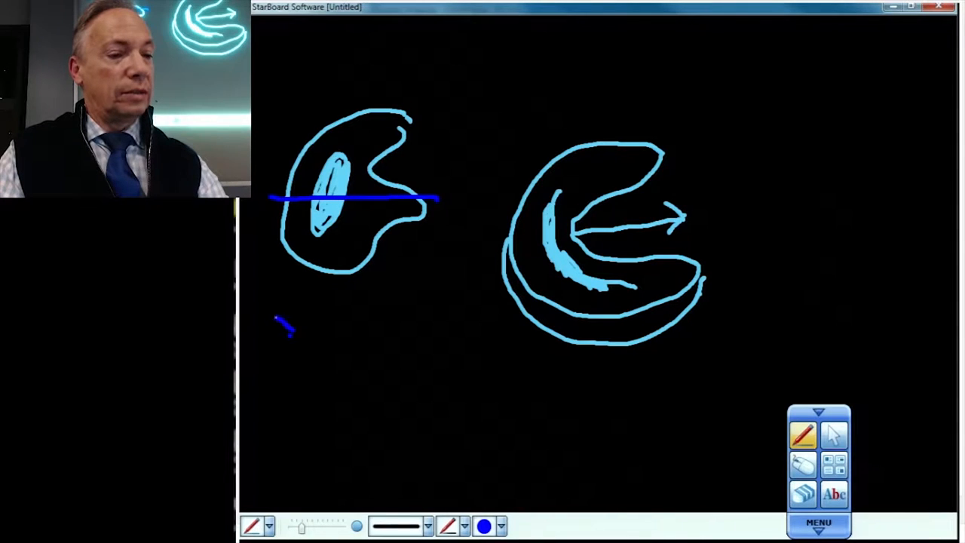
Draw a dark-blue bowtie cross-section and a wedge cross-section below the upper-left meniscus.
left_click_drag(294, 324, 271, 354)
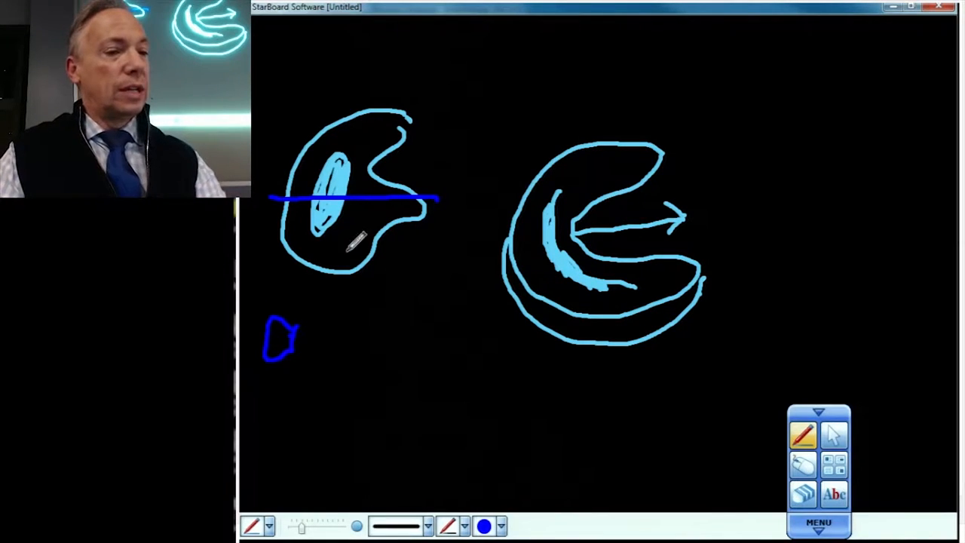
mouse_move(396, 317)
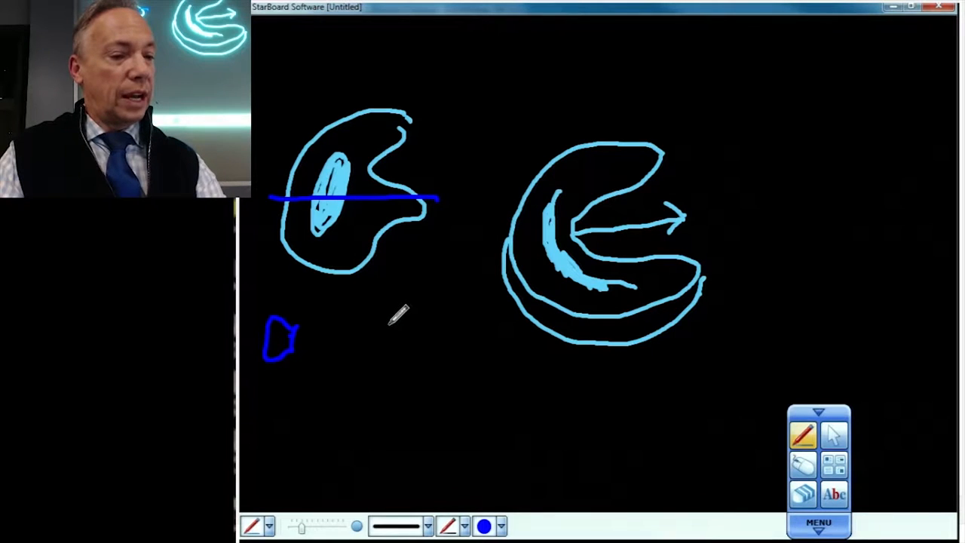
left_click_drag(336, 326, 377, 330)
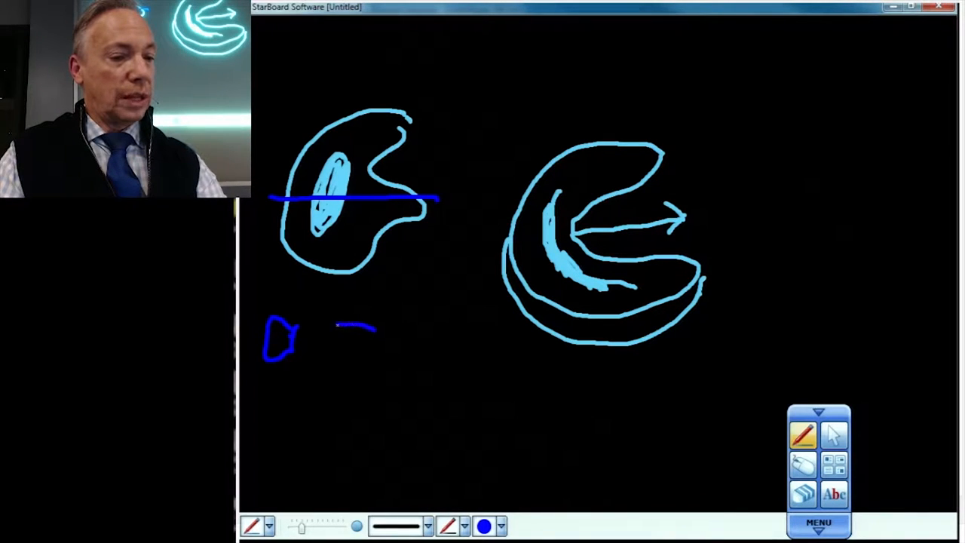
left_click_drag(340, 320, 381, 335)
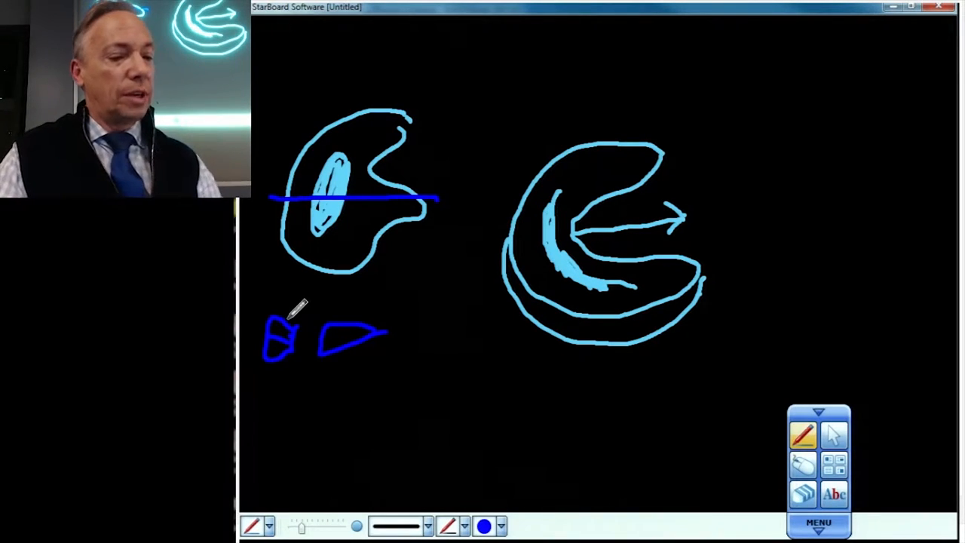
Pick a toolbar tool for the dark-blue slice lines and light-blue fragment work.
left_click(484, 525)
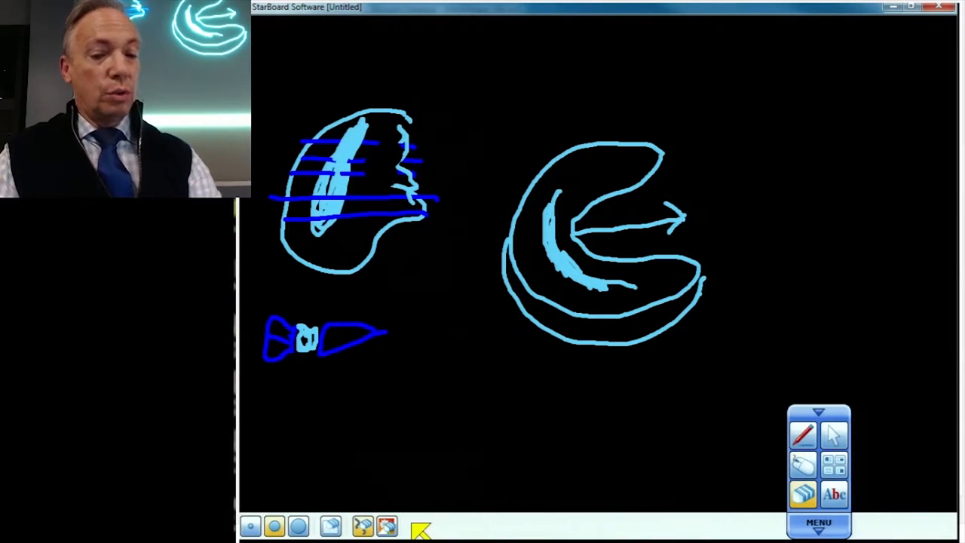
Switch back to the pen with light-blue ink to stripe the upper-left meniscus.
left_click(803, 434)
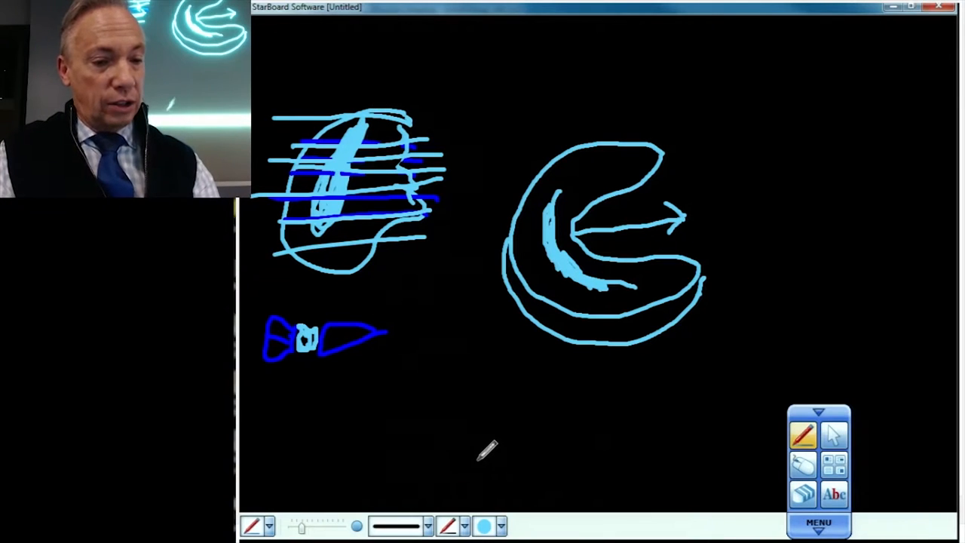
Clear the board and sketch a top-right meniscus outline with its displaced fragment.
left_click(500, 525)
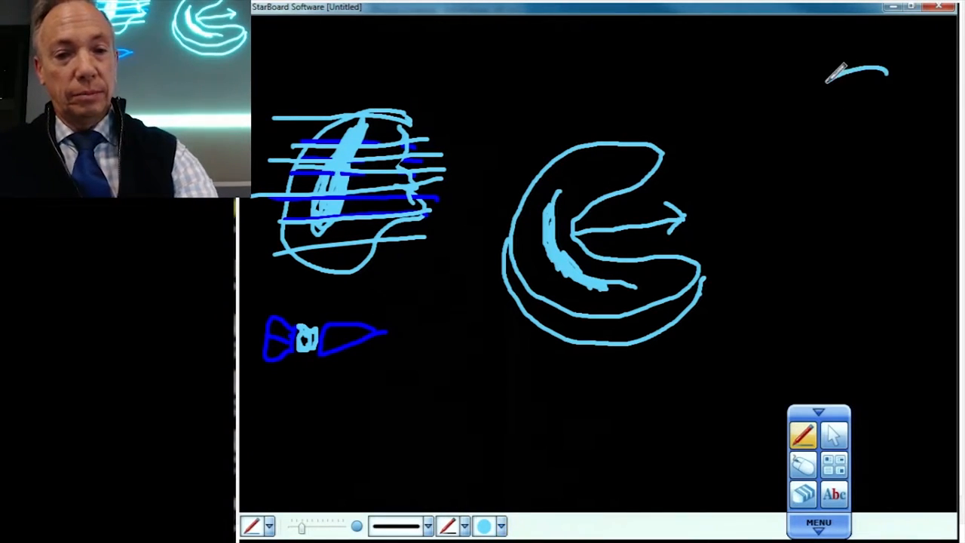
left_click_drag(844, 71, 814, 248)
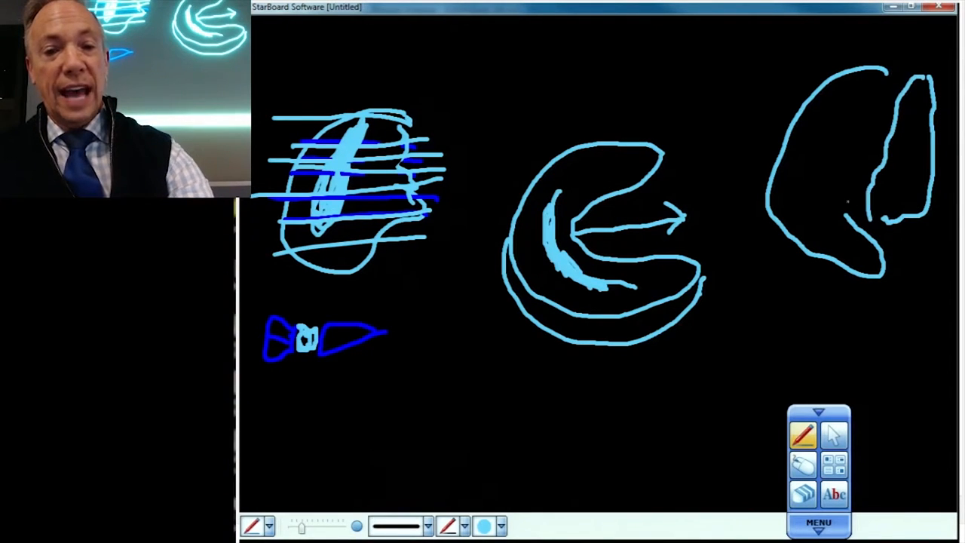
left_click_drag(851, 136, 844, 203)
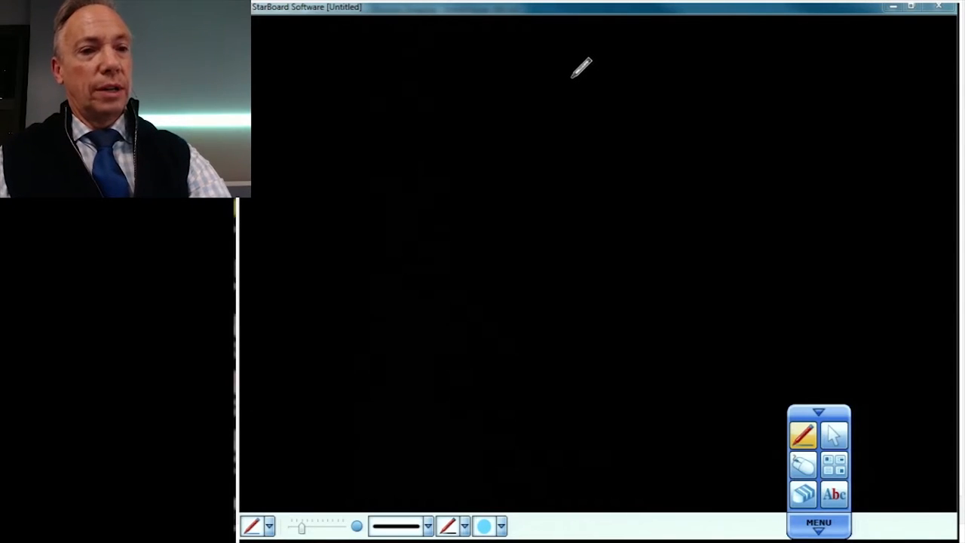
Sketch the light-blue meniscus arc, inner oval, jagged torn edge and filled fragment blobs.
left_click_drag(548, 74, 479, 296)
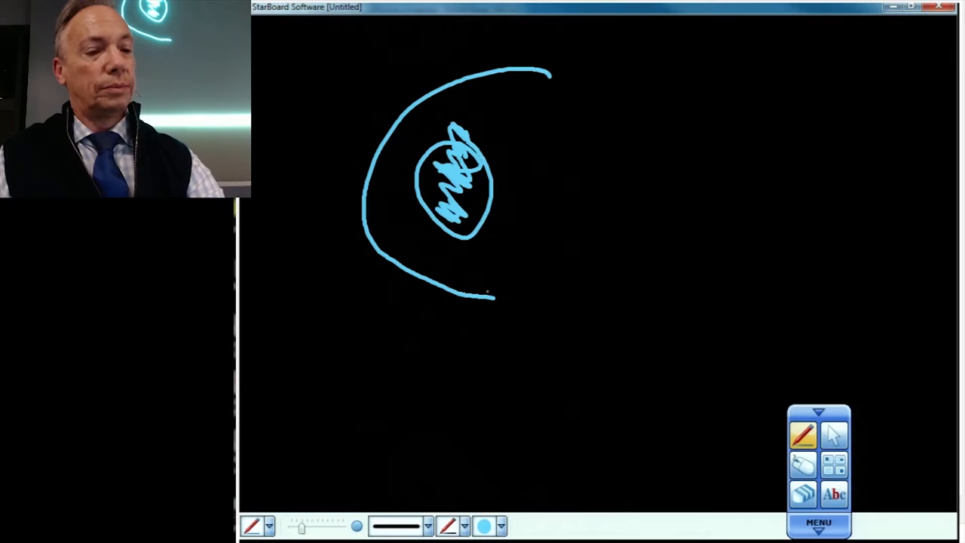
left_click_drag(498, 237, 486, 297)
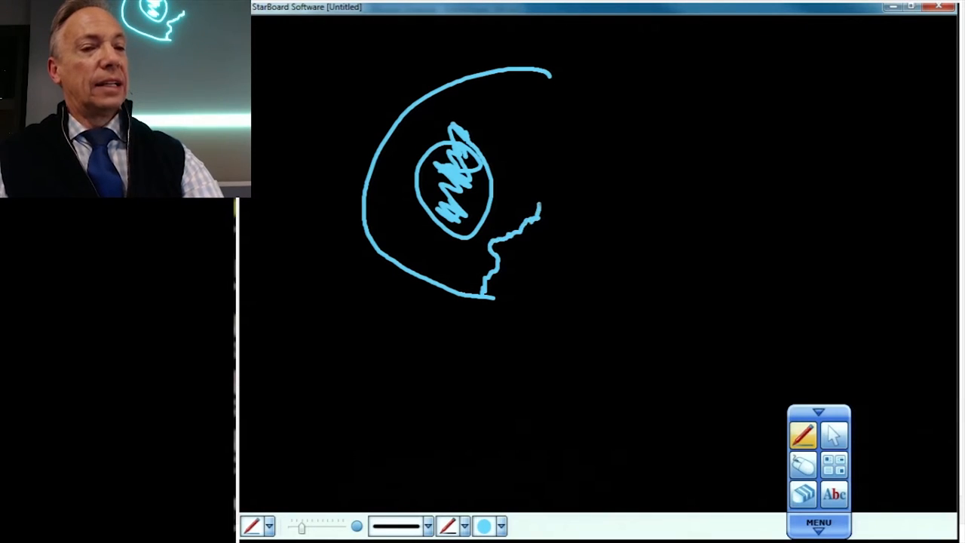
left_click_drag(548, 120, 528, 211)
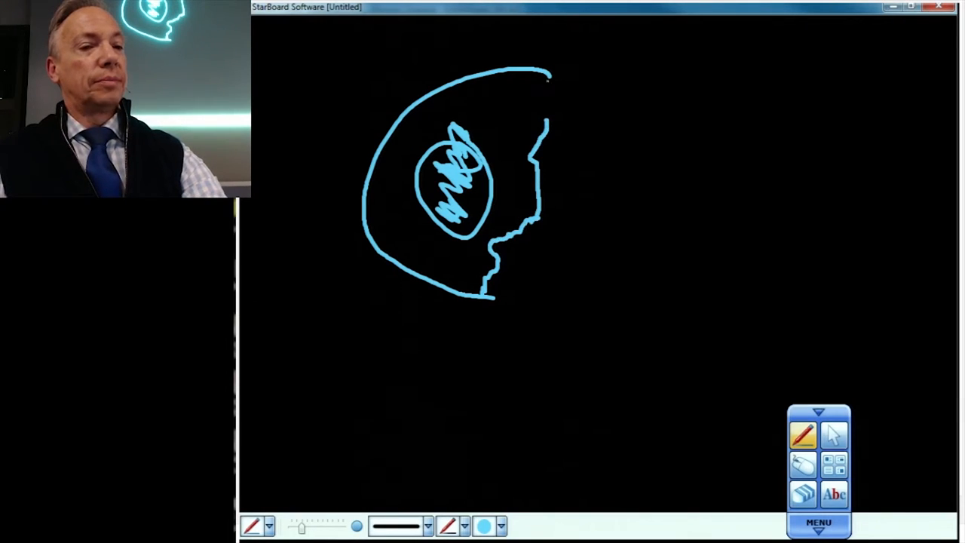
left_click_drag(516, 79, 528, 121)
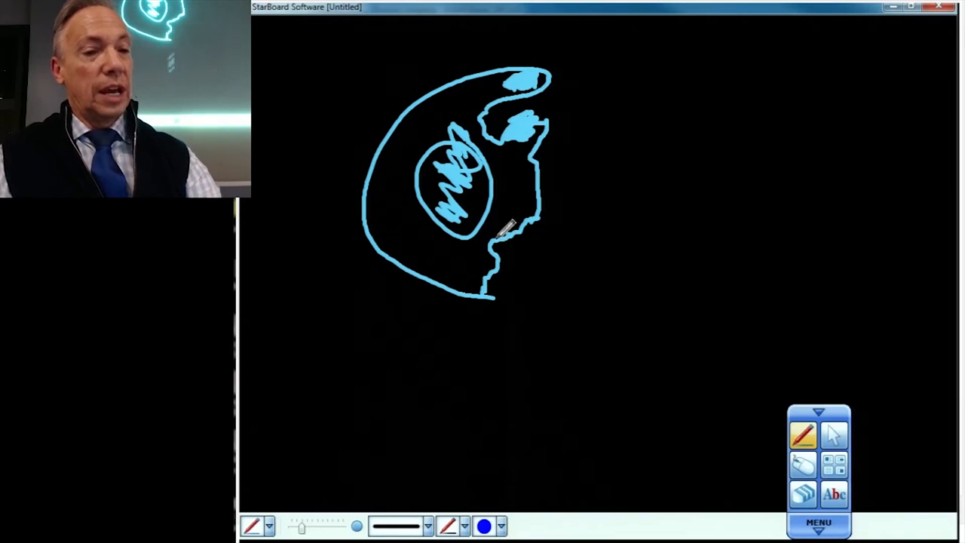
Draw a dark-blue slice line, a right meniscus with flipped fragment, and a purple slice line.
left_click_drag(519, 44, 519, 188)
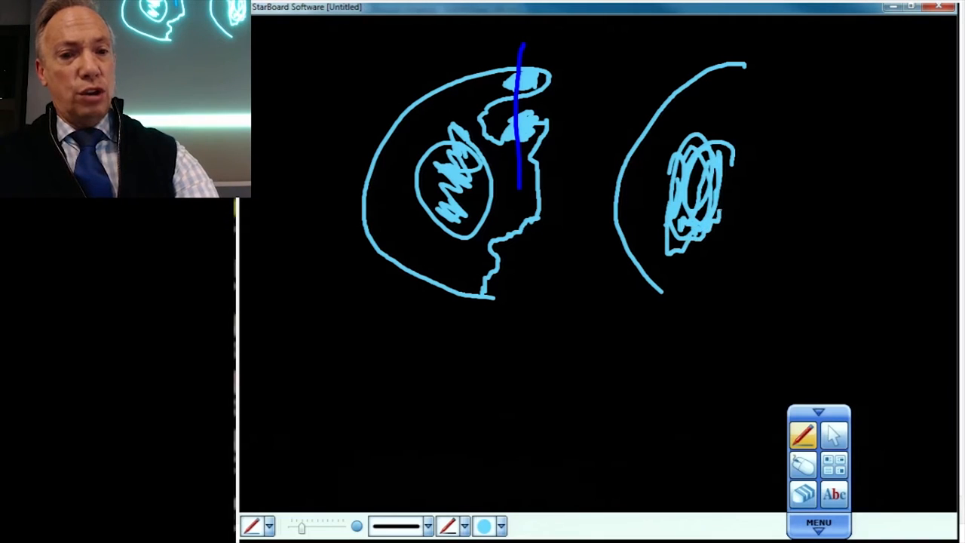
left_click_drag(648, 302, 776, 200)
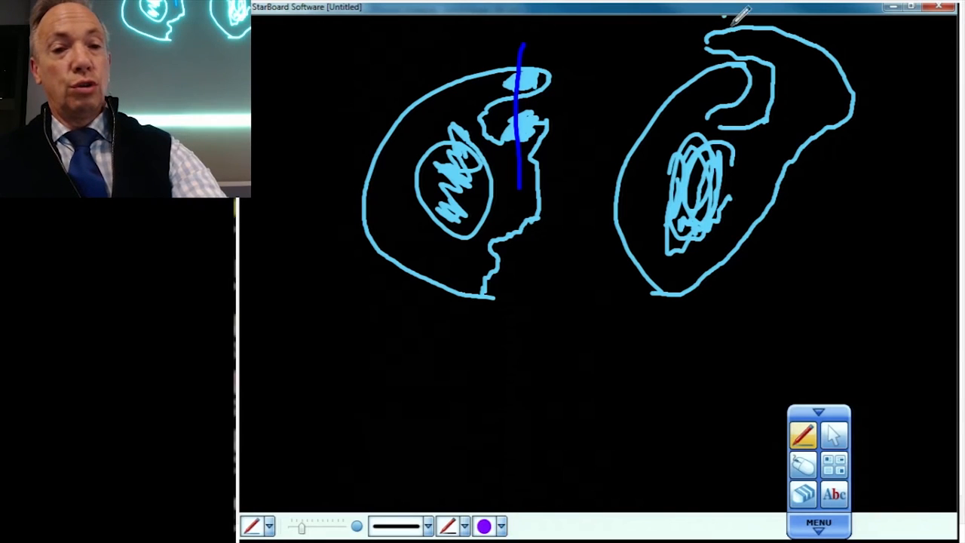
left_click_drag(723, 23, 723, 309)
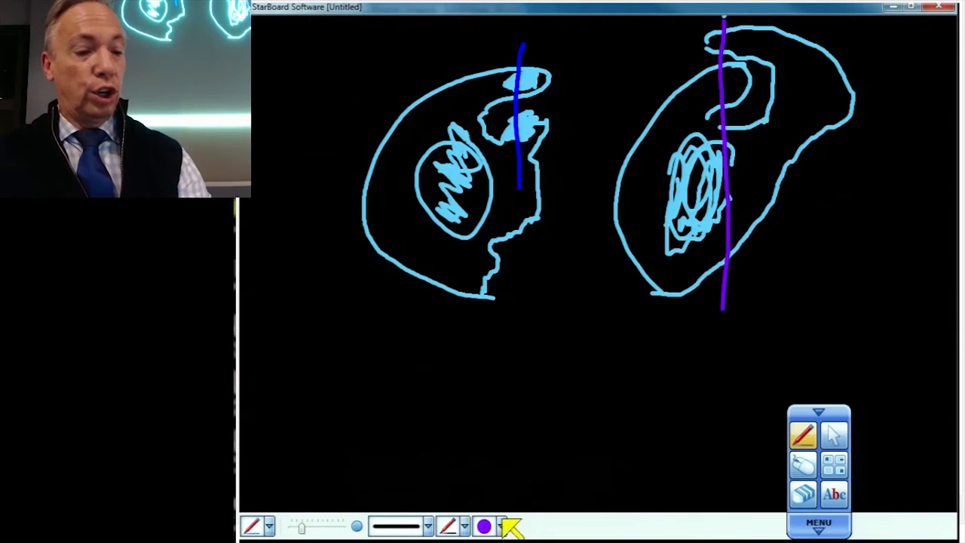
Switch the pen colour to green and shade the fragments on both diagrams.
left_click(484, 525)
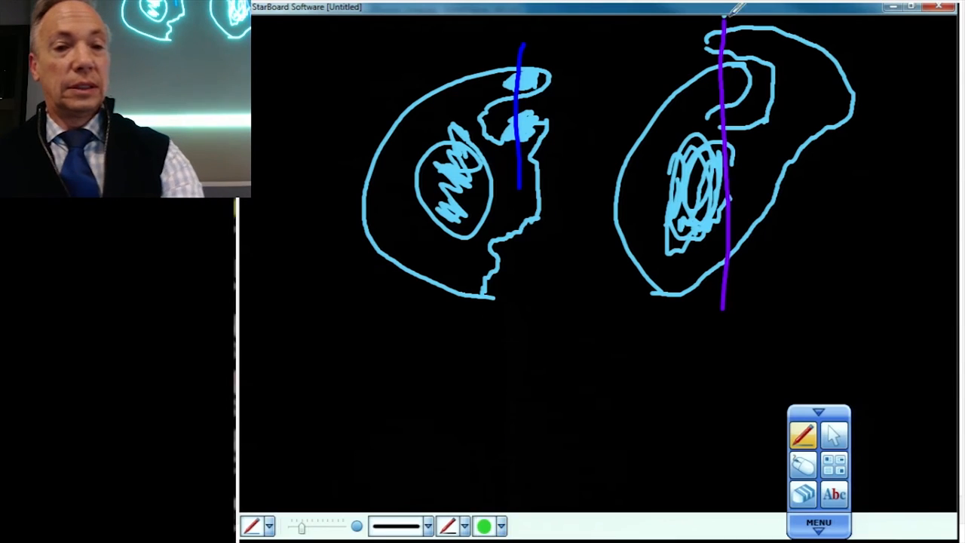
left_click_drag(713, 21, 773, 22)
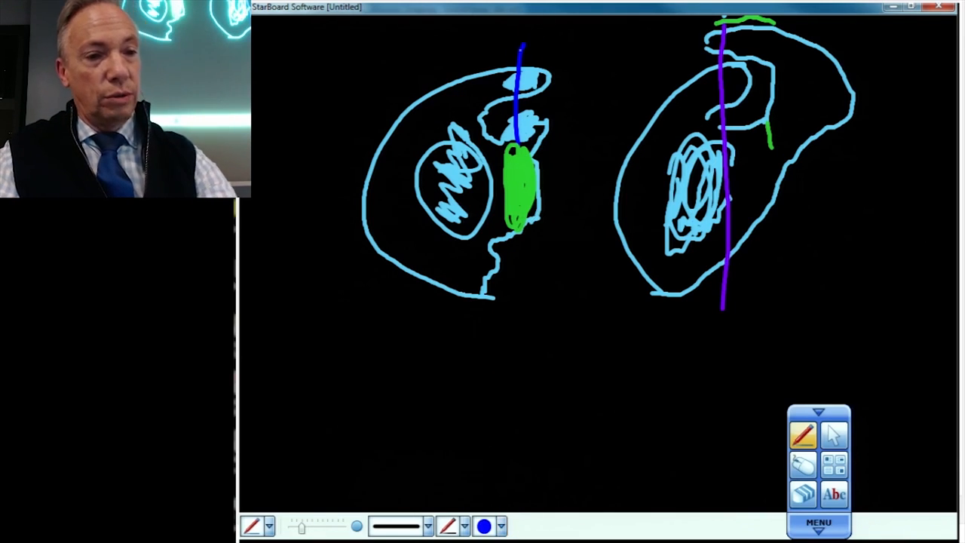
Extend the left dark-blue slice line down through the green fragment and meniscus.
left_click_drag(516, 135, 516, 309)
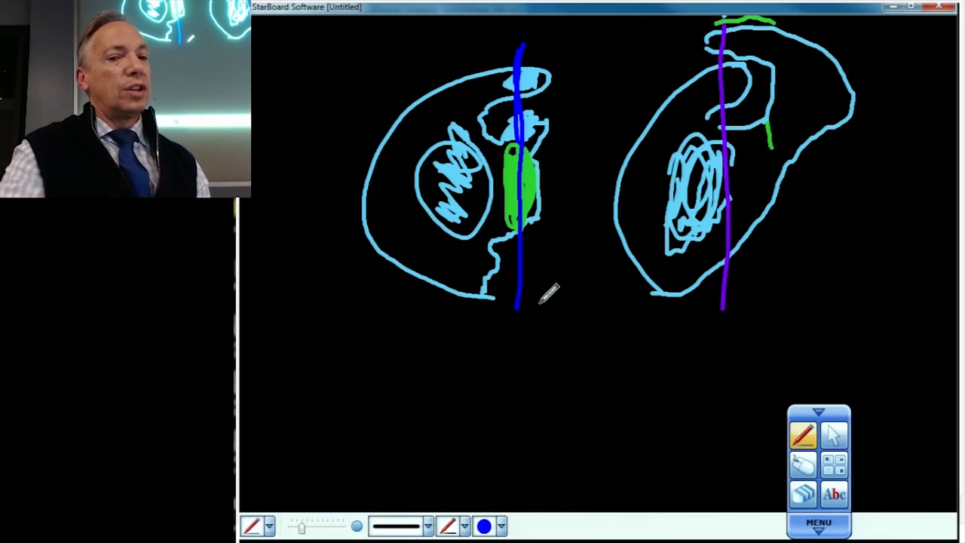
mouse_move(561, 347)
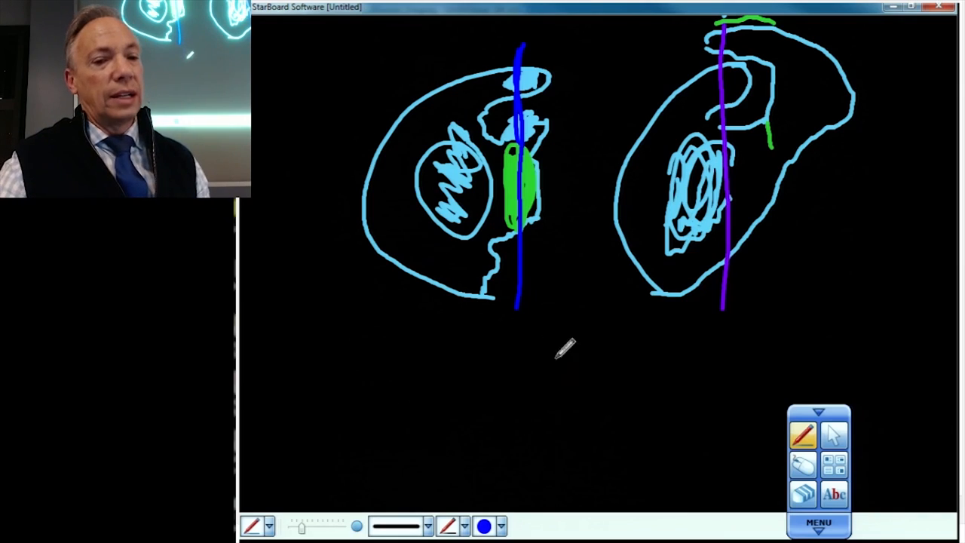